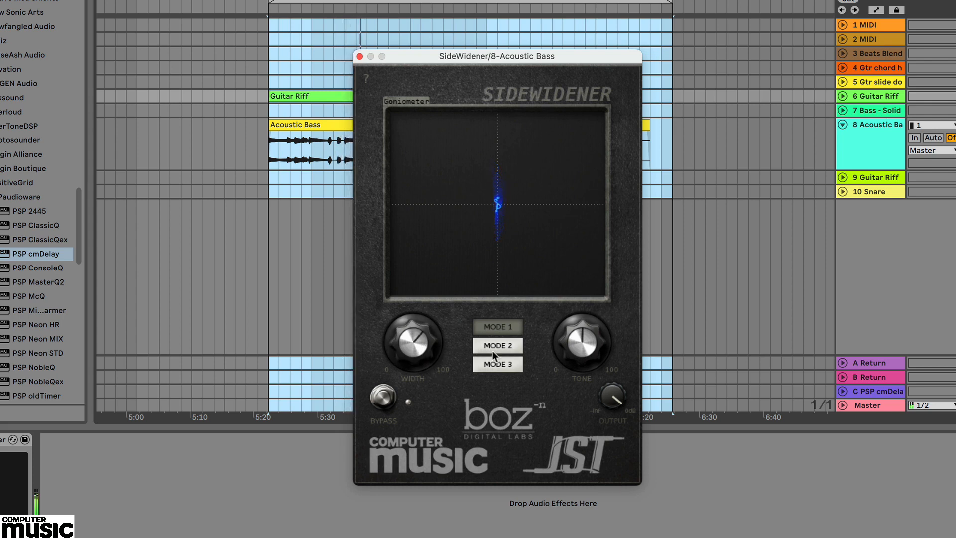
# Step: Bring up SideWidener on the Guitar Riff track and start turning its Width
pyautogui.click(495, 326)
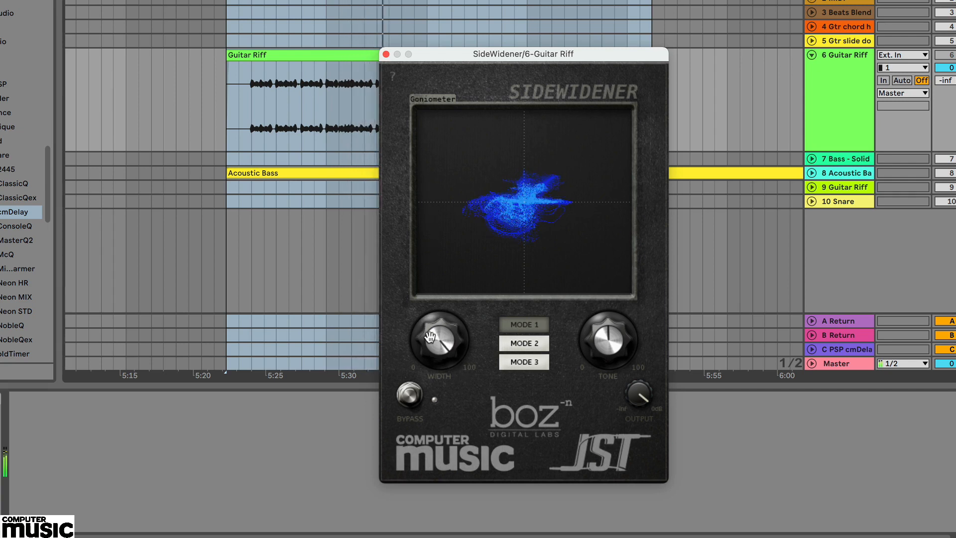
pyautogui.moveTo(607, 343)
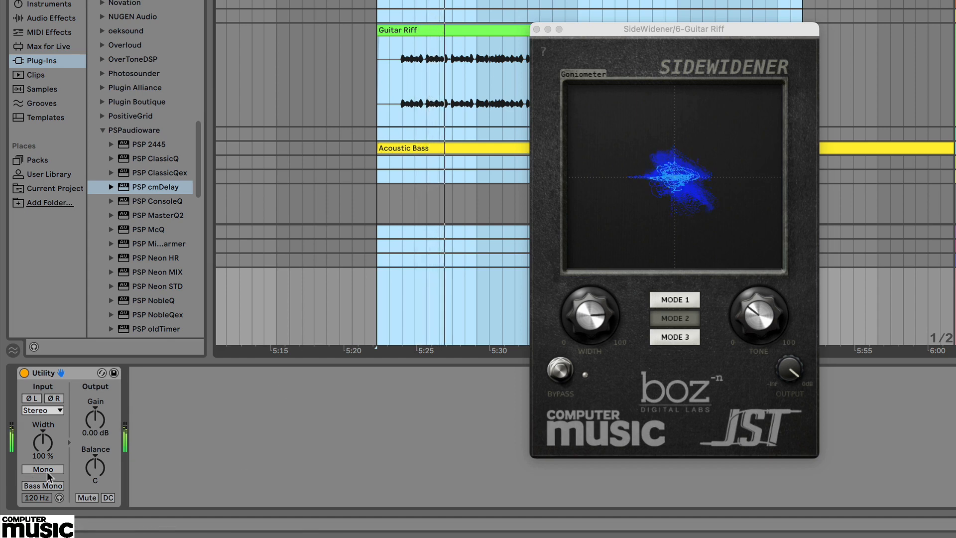
# Step: Toggle the Utility's Mono switch to audition the widened Guitar Riff summed to mono
pyautogui.click(43, 469)
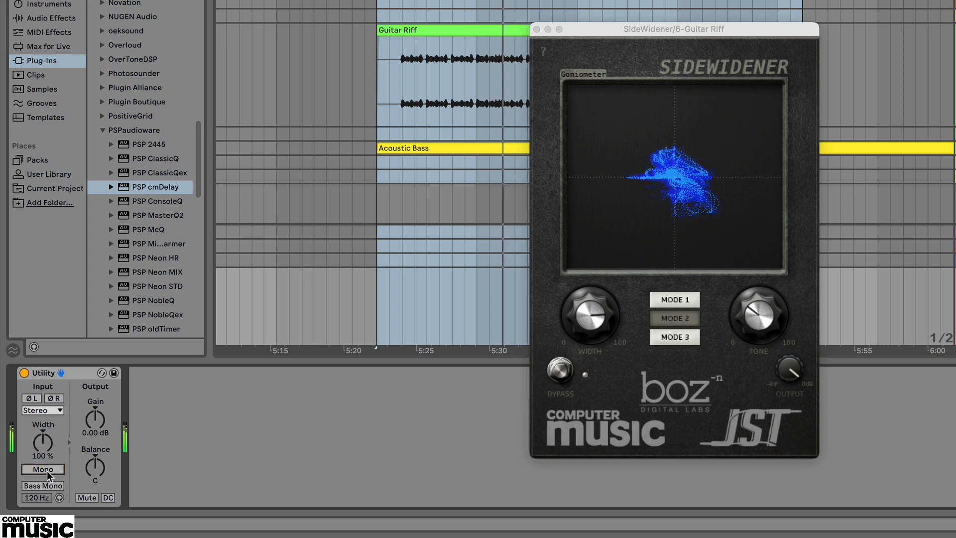
pyautogui.click(41, 469)
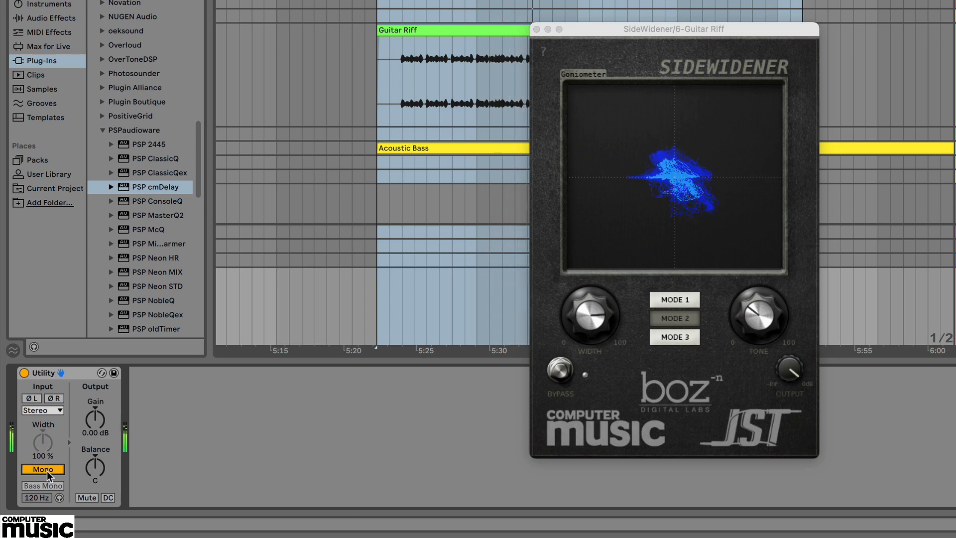
pyautogui.click(43, 469)
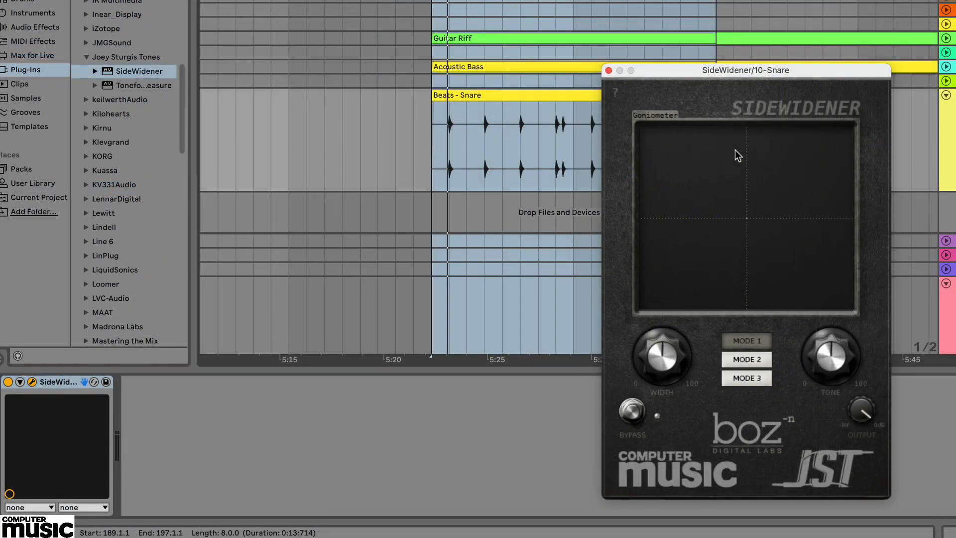
# Step: Audition the Snare through SideWidener modes 3, 2 and 1, settling on Mode 1
pyautogui.click(746, 379)
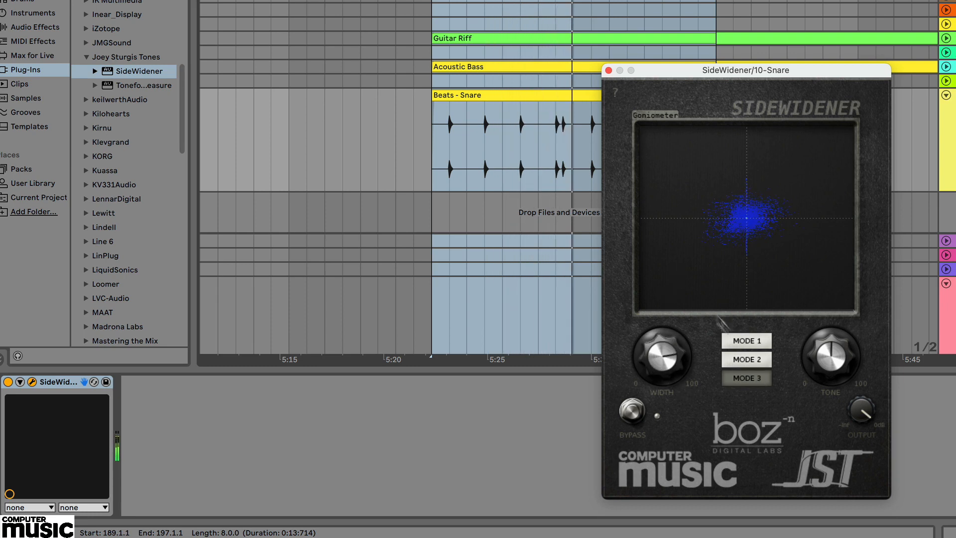
pyautogui.click(746, 340)
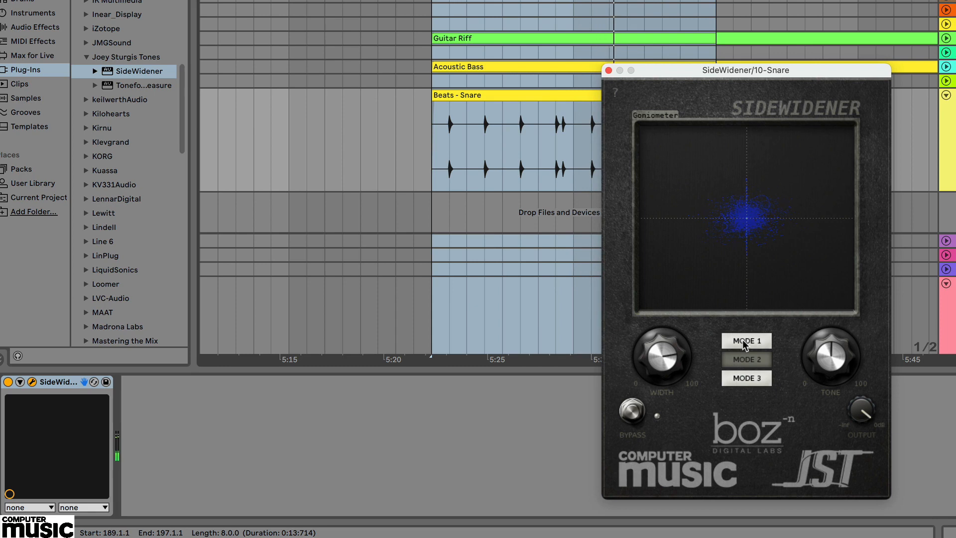
pyautogui.click(746, 359)
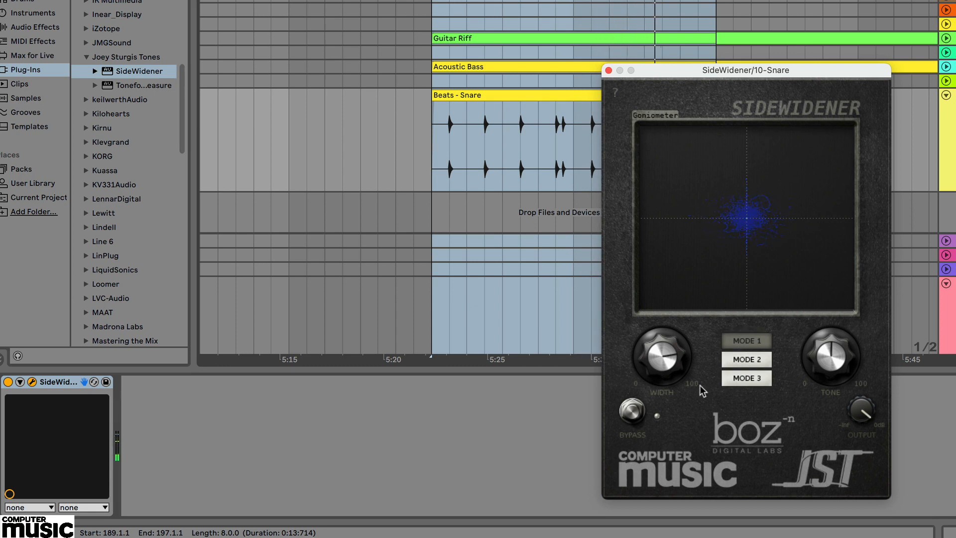